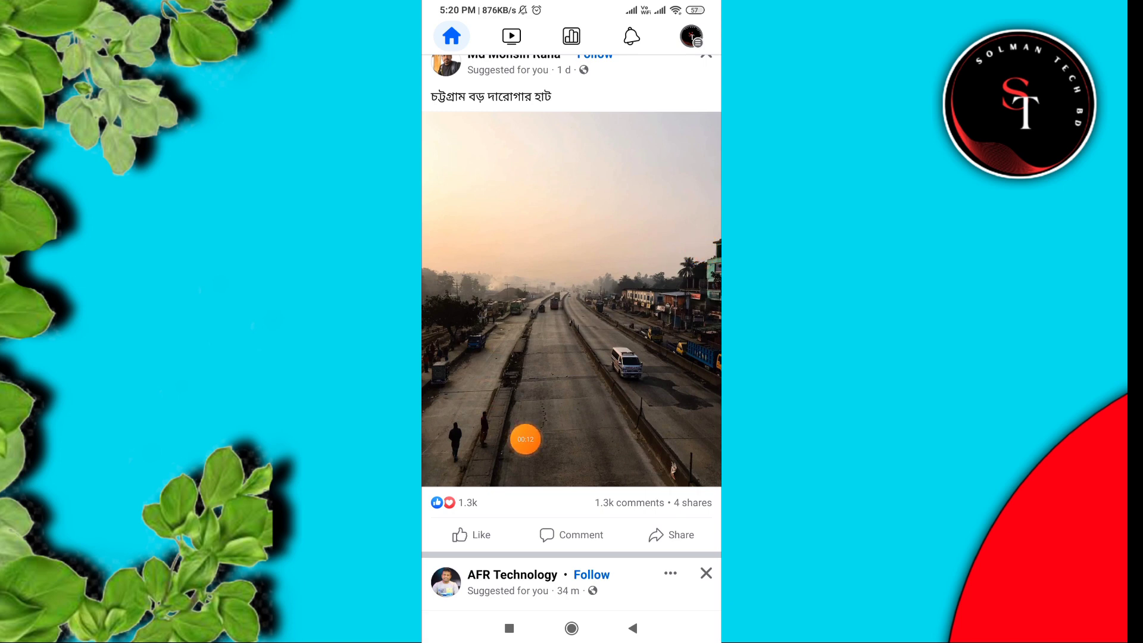
Scroll the home feed back to the 'What's on your mind?' bar
scroll(down, 3)
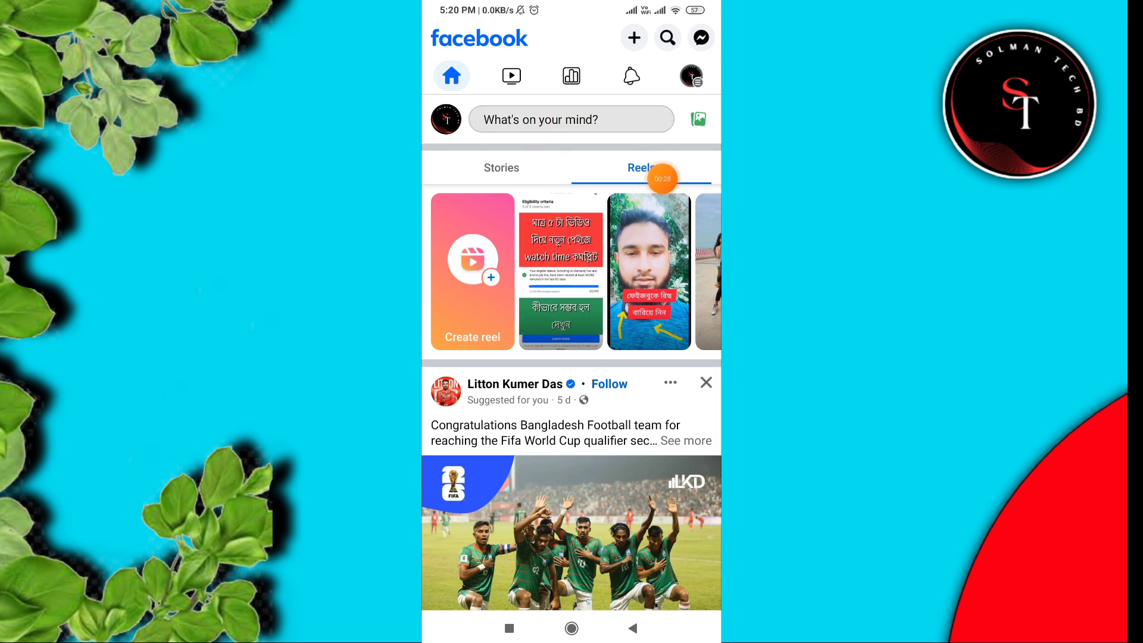
Start a new post with the profile screenshot attached and bring up feelings and activities
click(571, 120)
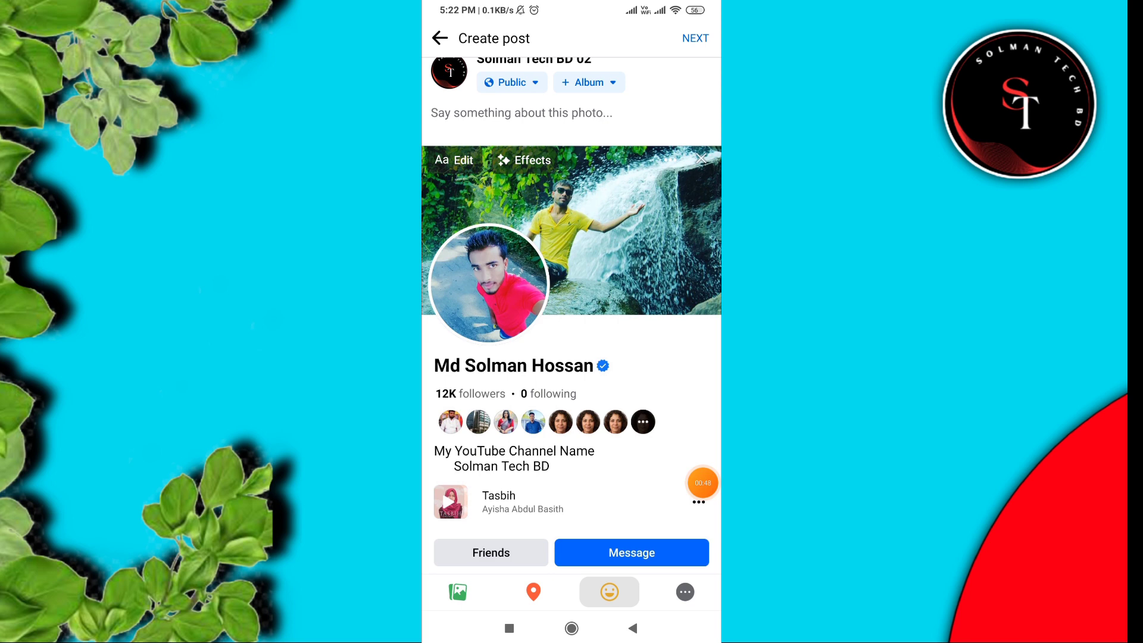
click(608, 591)
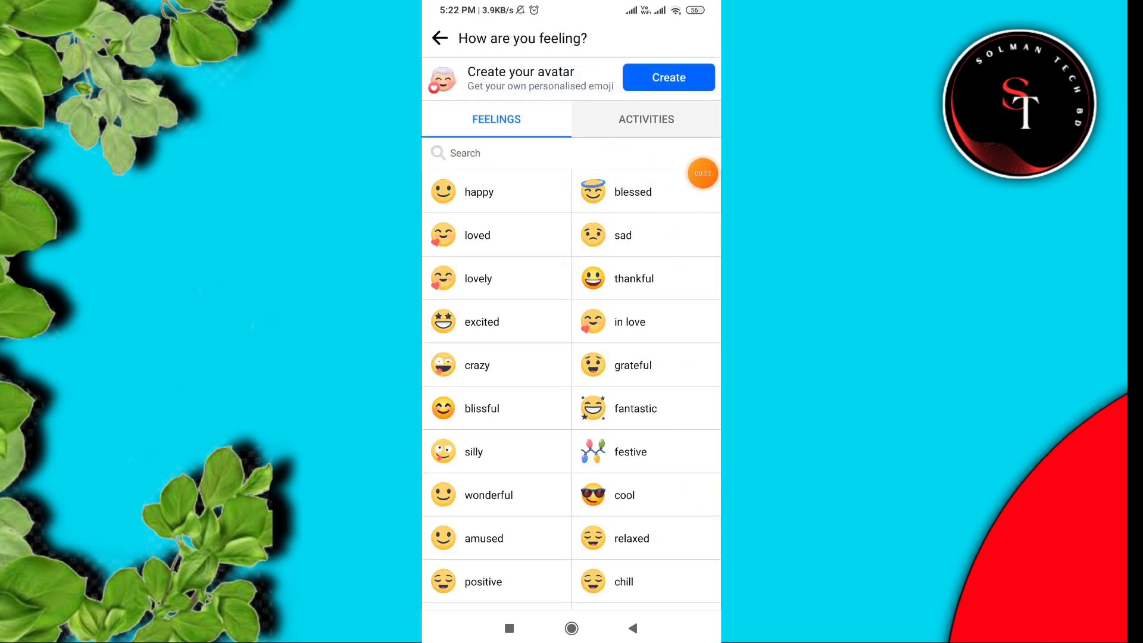
Choose the Attending activity and activate its 'What are you attending?' search field
click(645, 119)
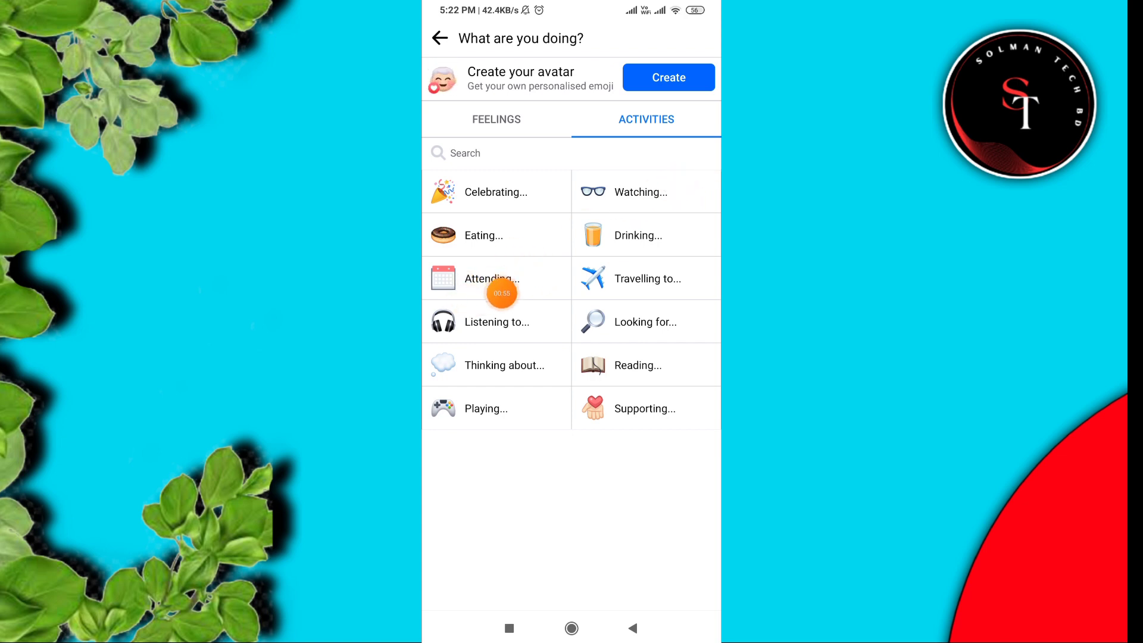
click(493, 279)
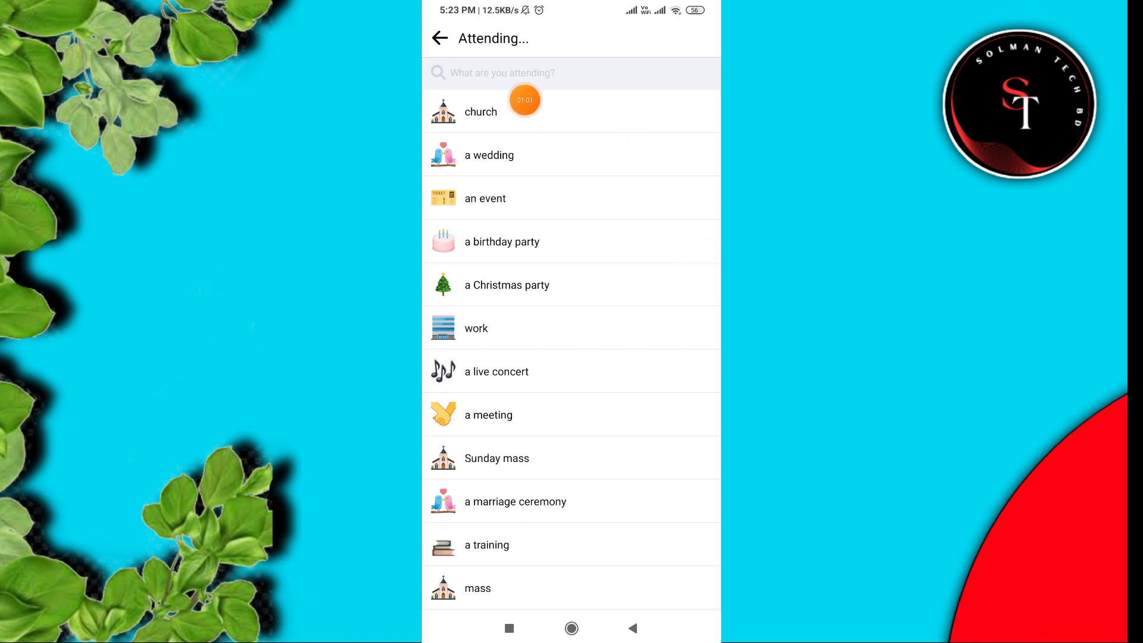
click(540, 73)
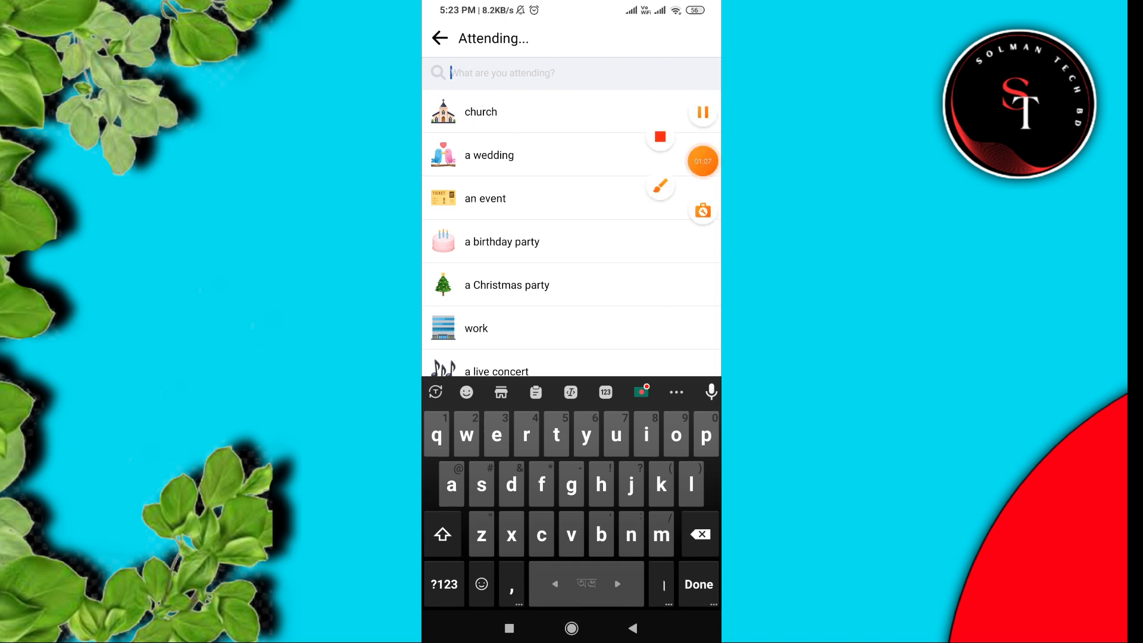
Search 'Folksh' to tag FOLKSHILFE |Regensburg, then write the Bengali caption
text(Folksh)
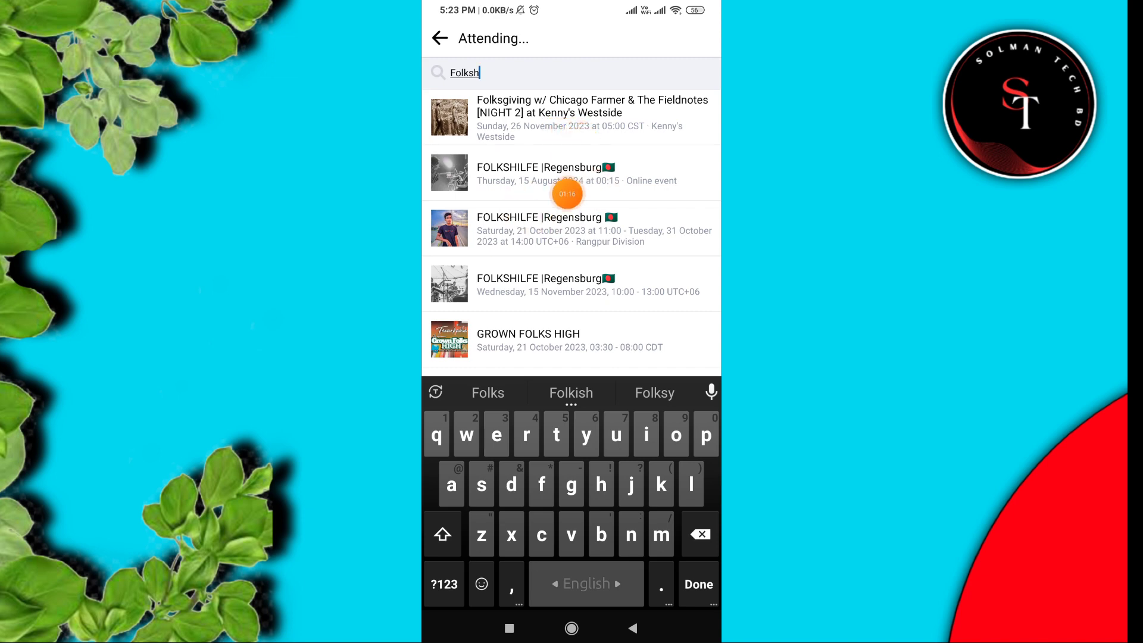
mouse_move(541, 292)
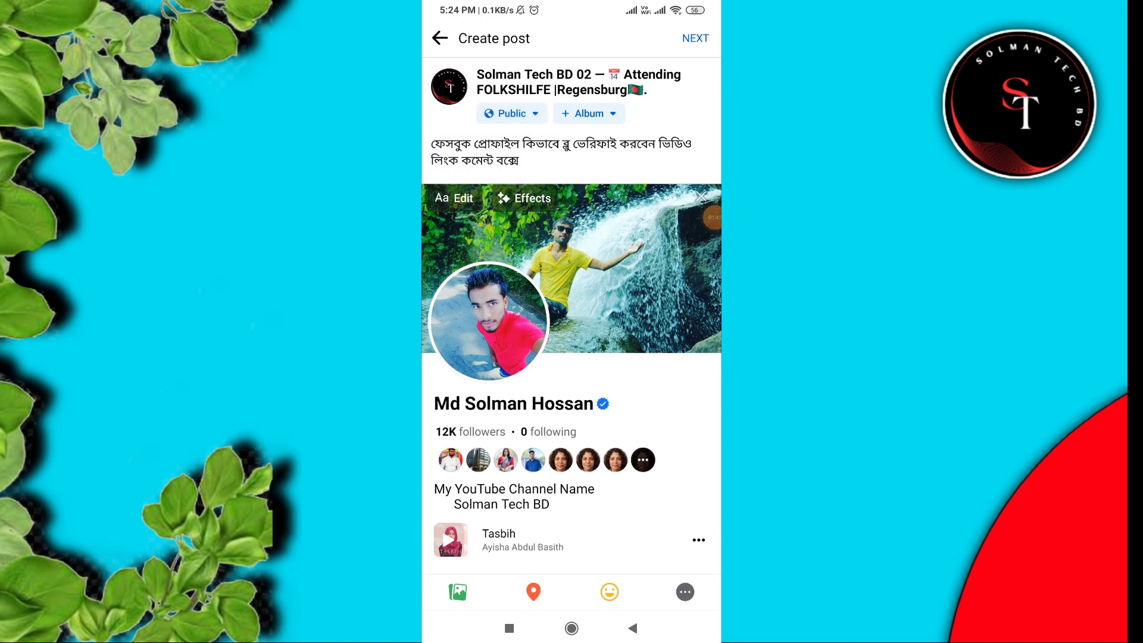
click(561, 153)
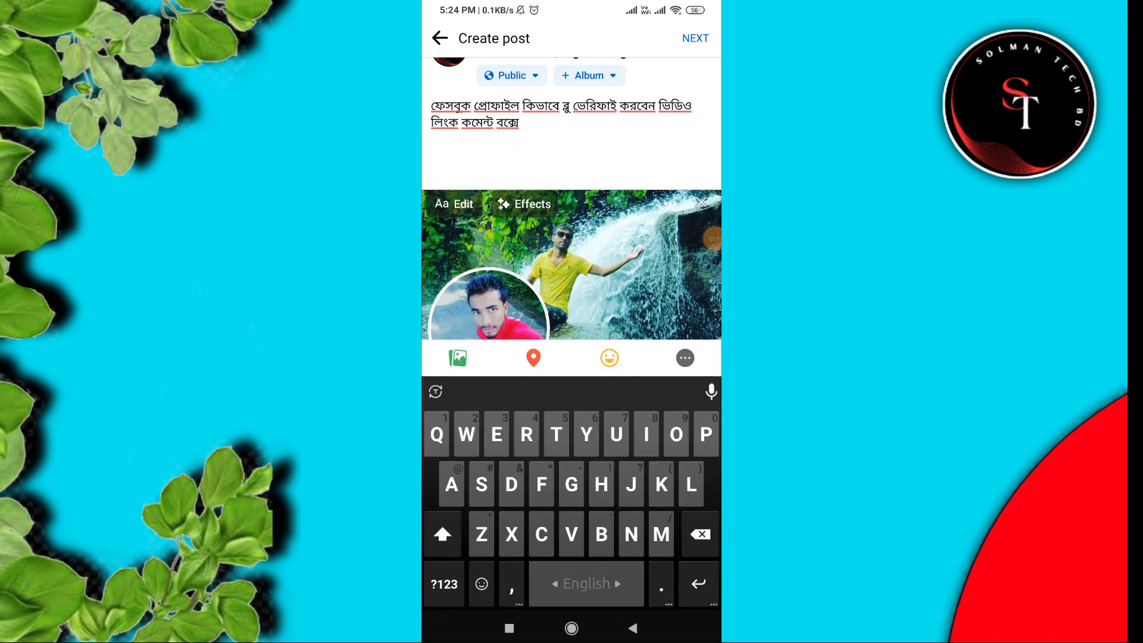
Add #facebookviral from the suggestions, then start another hashtag with 'vir'
text(#facebook)
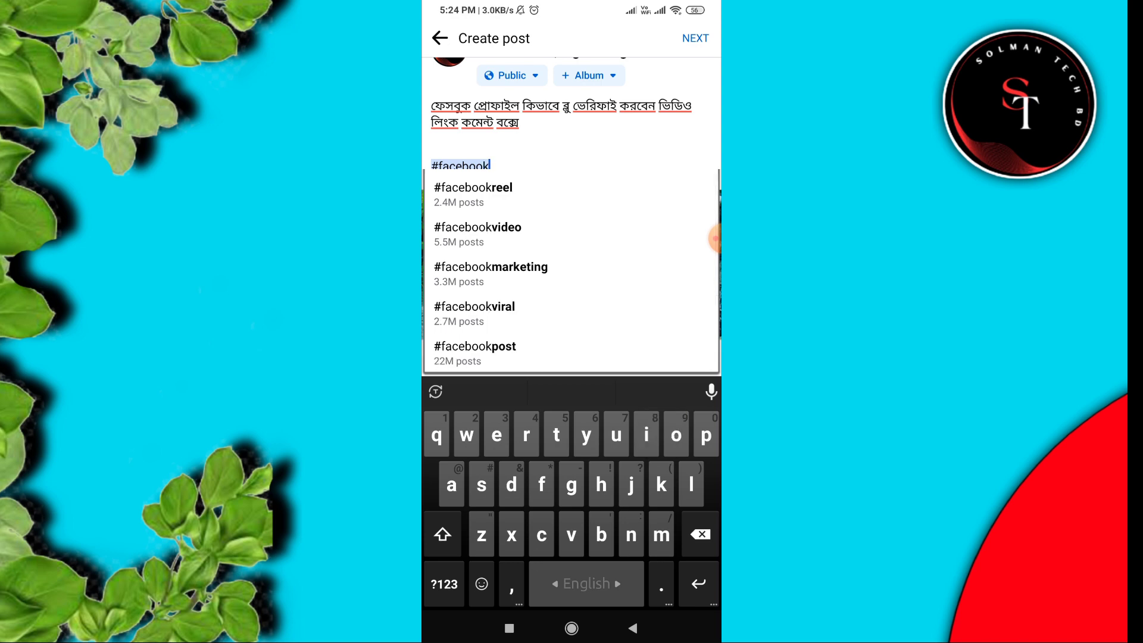
click(474, 306)
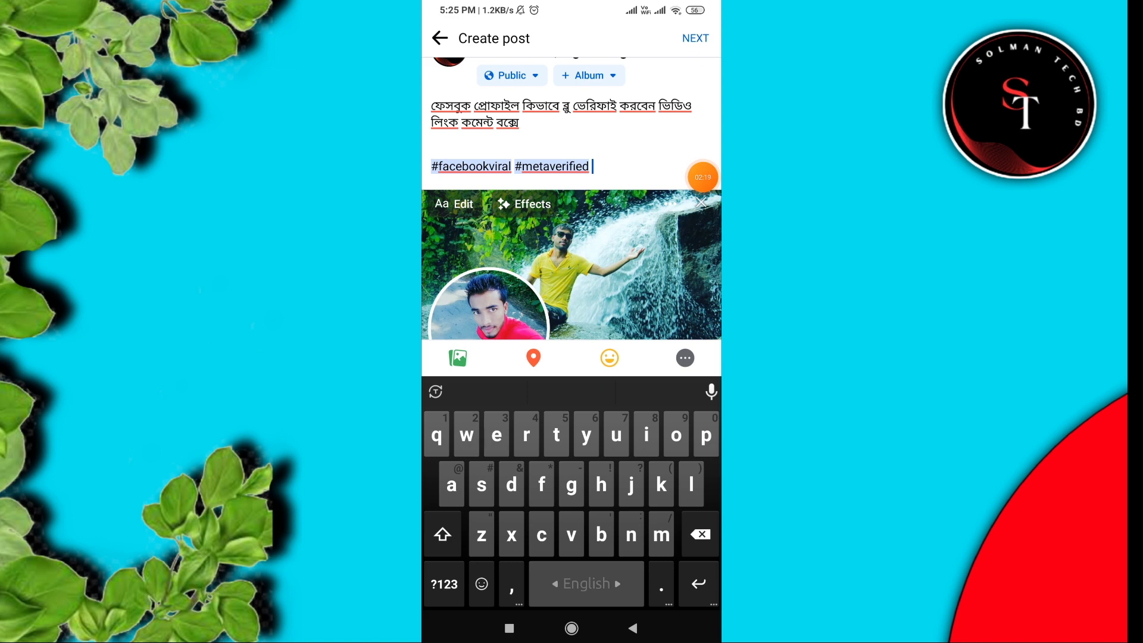
text(#)
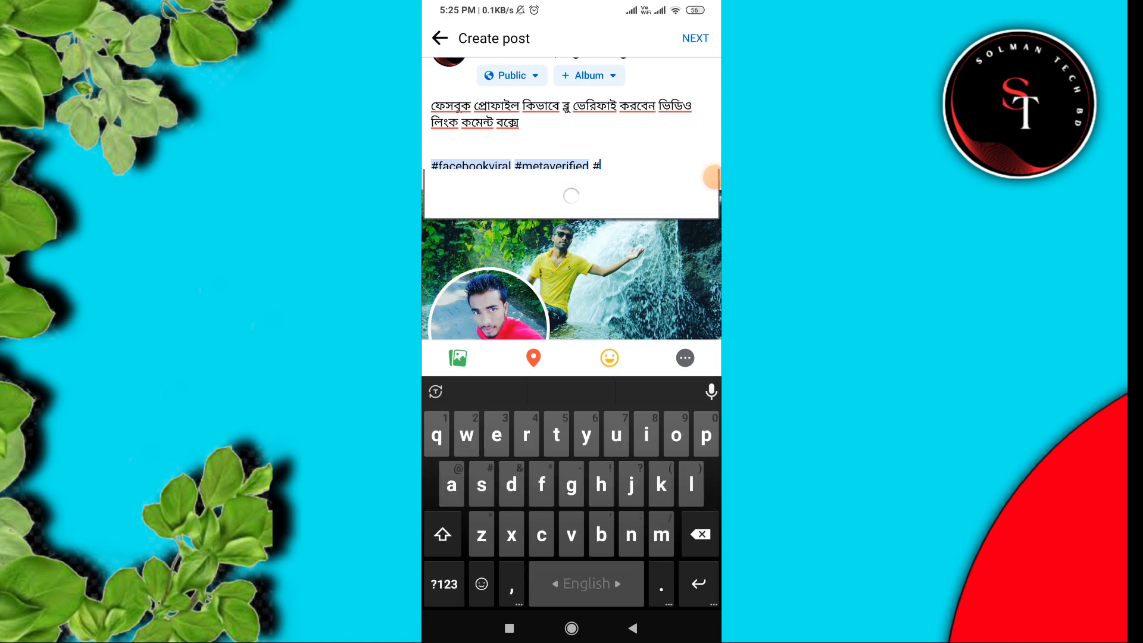
text(vir)
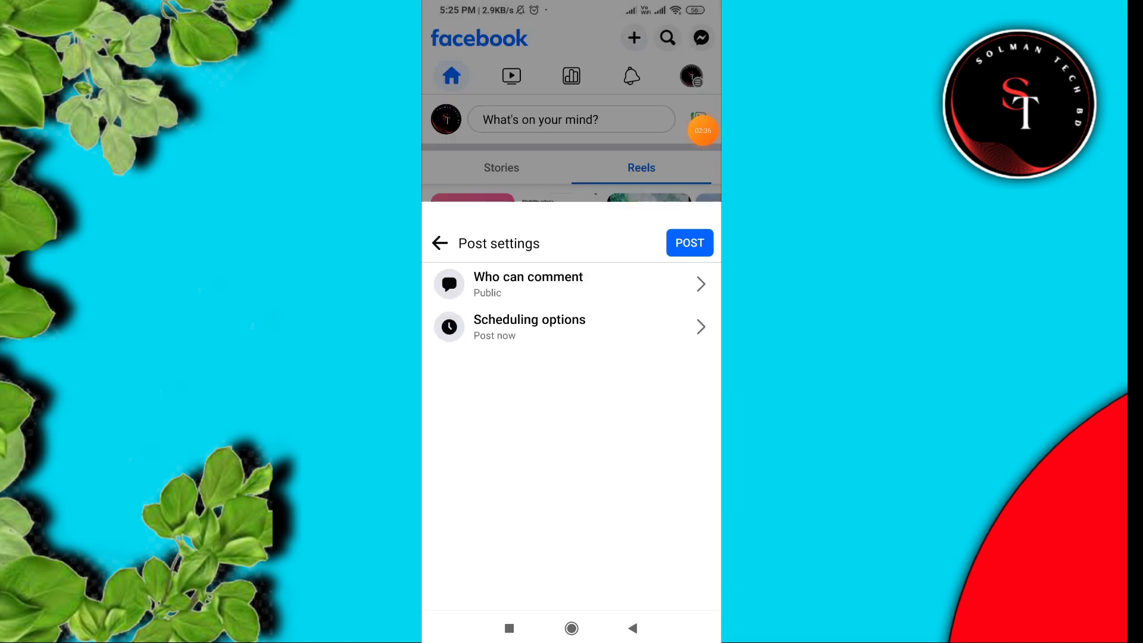
Publish the post, decline the boost prompt, and scroll to the new post
click(688, 243)
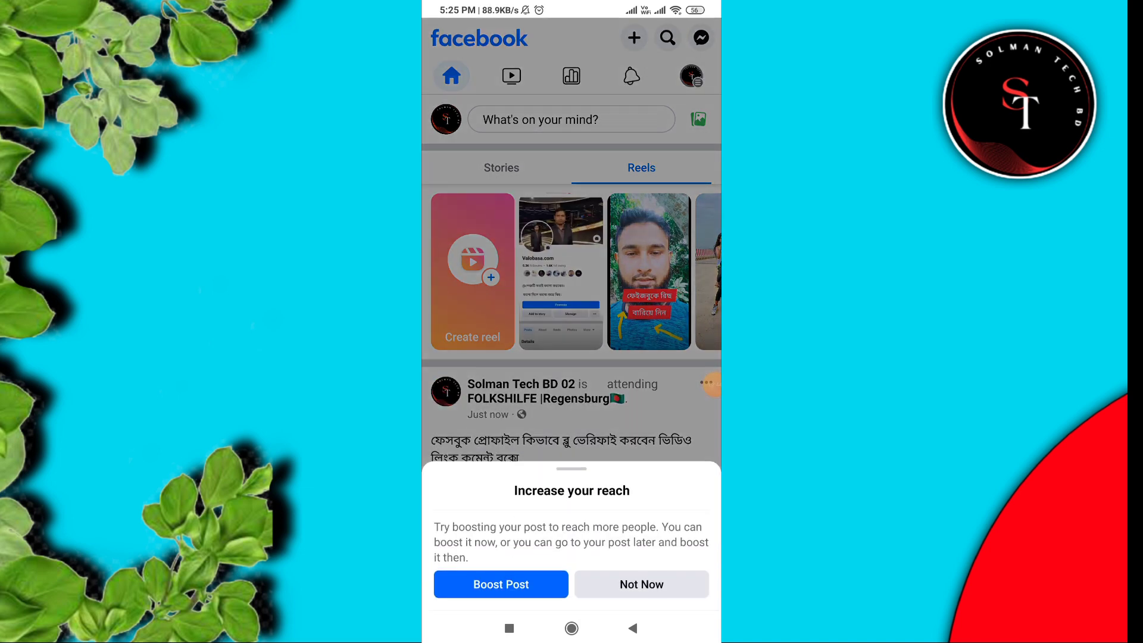
click(640, 584)
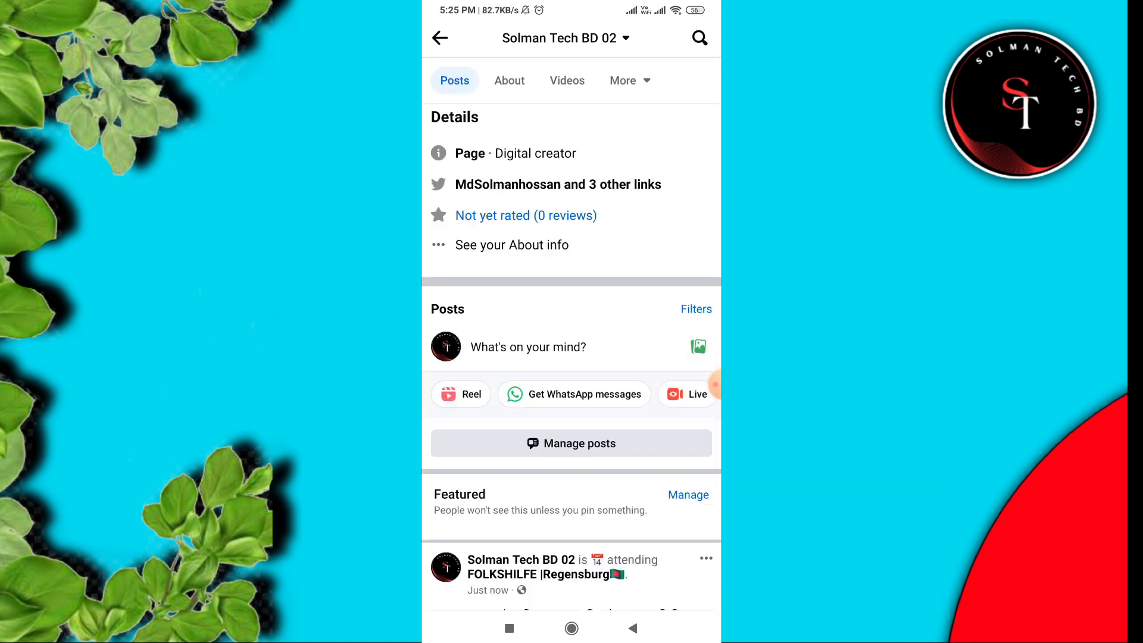
scroll(down, 3)
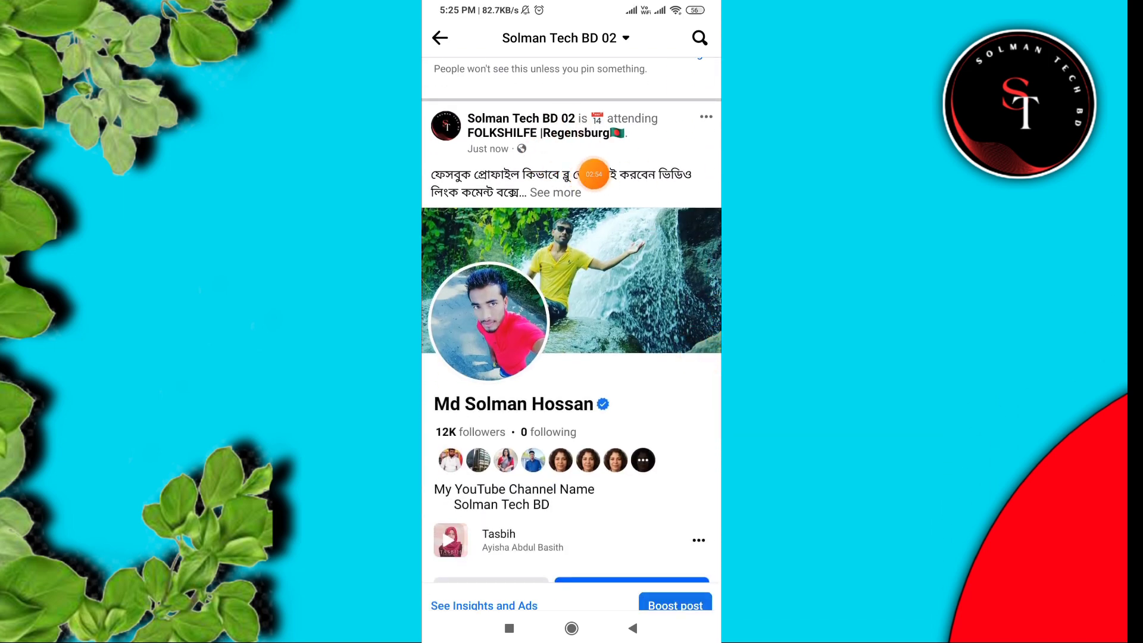